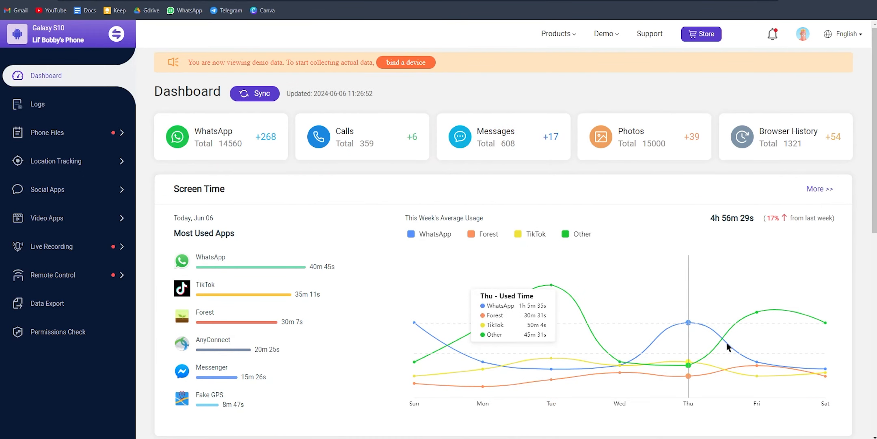
# Browse the Android demo's phone files and dismiss the blog article pop-up
pyautogui.scroll(-3)
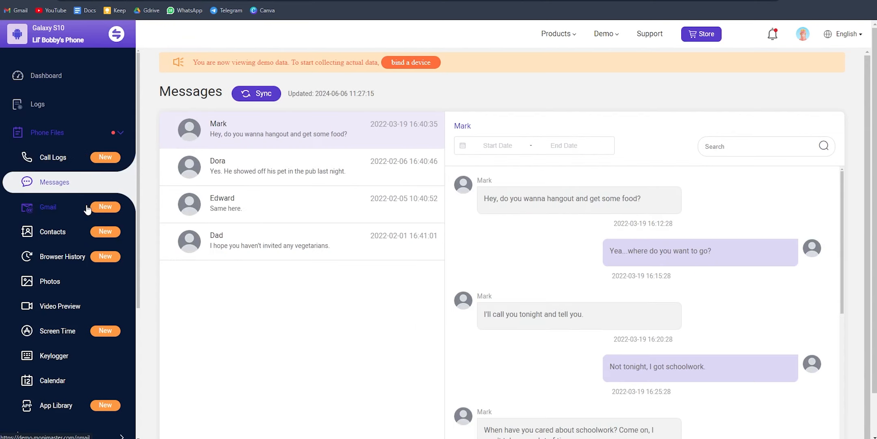
pyautogui.click(410, 62)
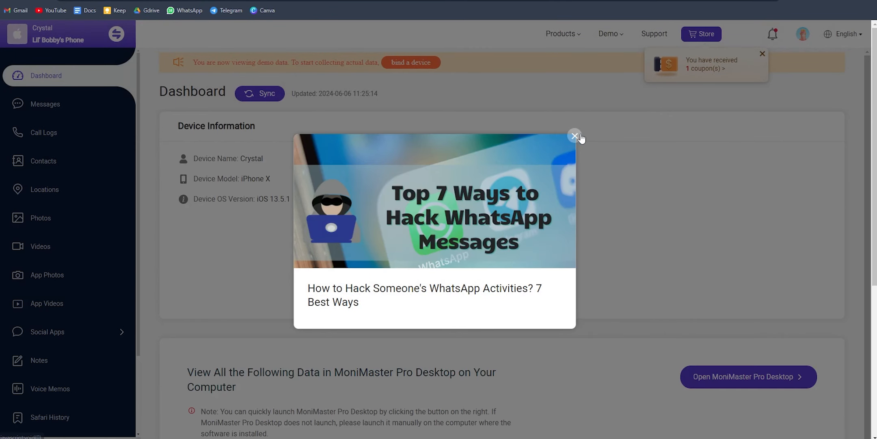
pyautogui.click(575, 136)
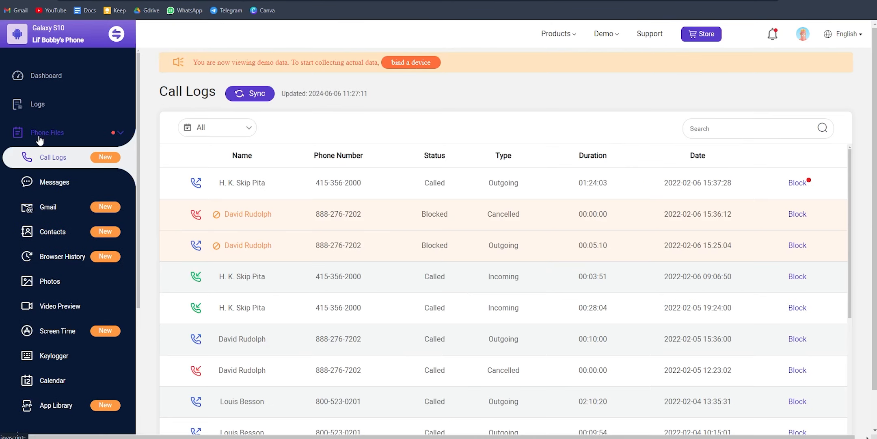
# Switch to the iPhone demo and view its Messages
pyautogui.scroll(-3)
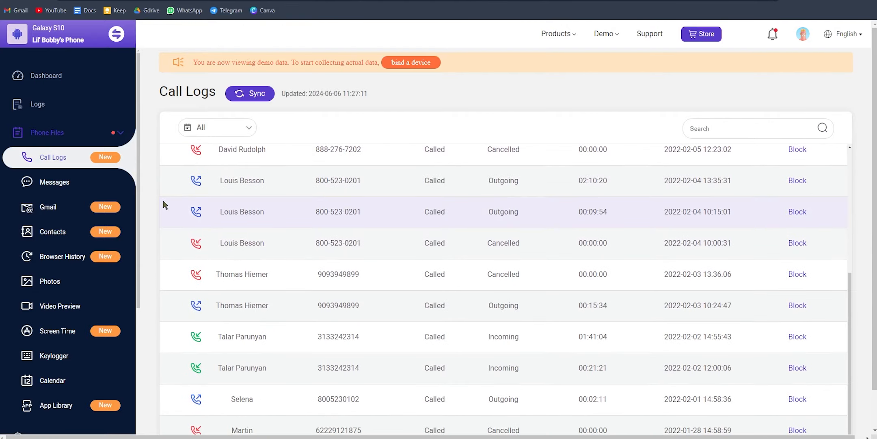
pyautogui.click(56, 119)
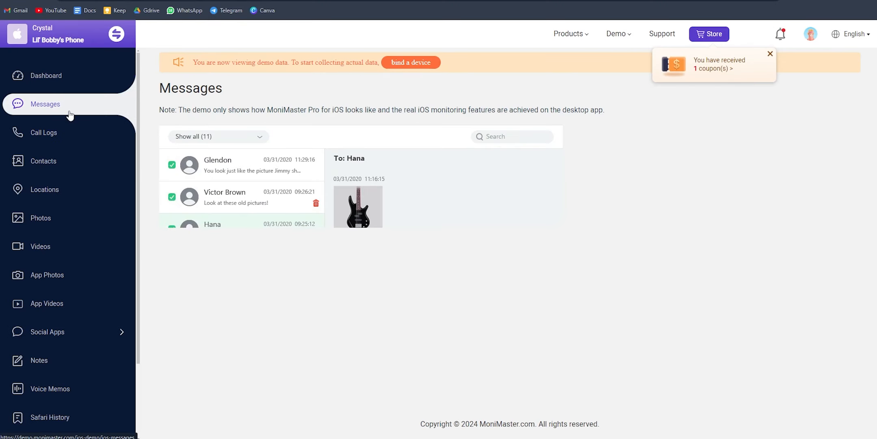
pyautogui.click(241, 228)
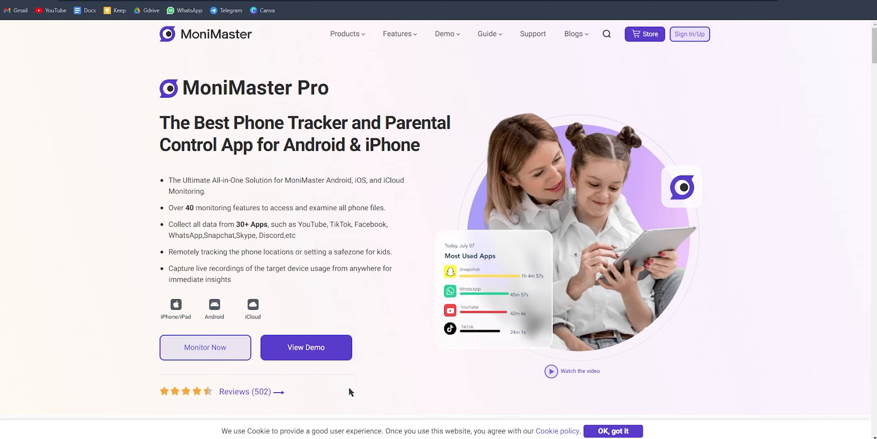
pyautogui.moveTo(357, 386)
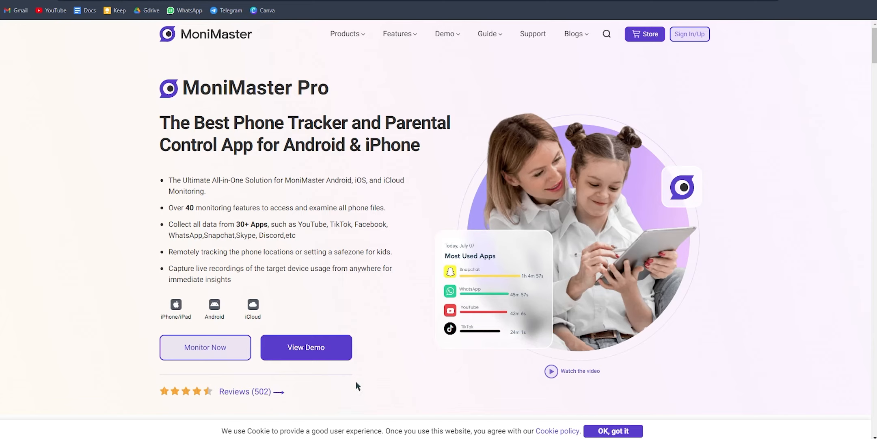
pyautogui.moveTo(690, 34)
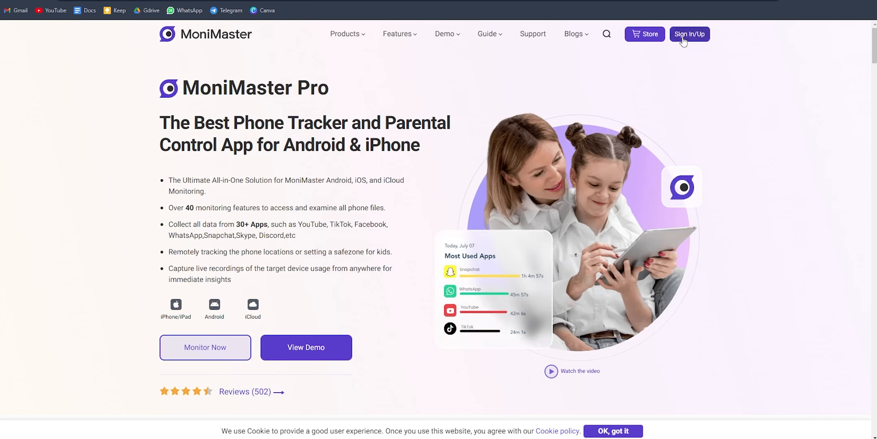
# Sign up for a new MoniMaster account with an email and password, then view pricing
pyautogui.click(689, 33)
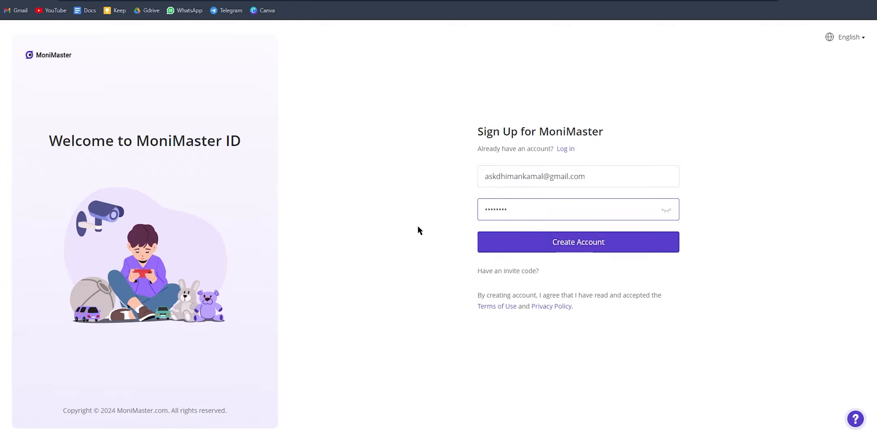
pyautogui.click(565, 148)
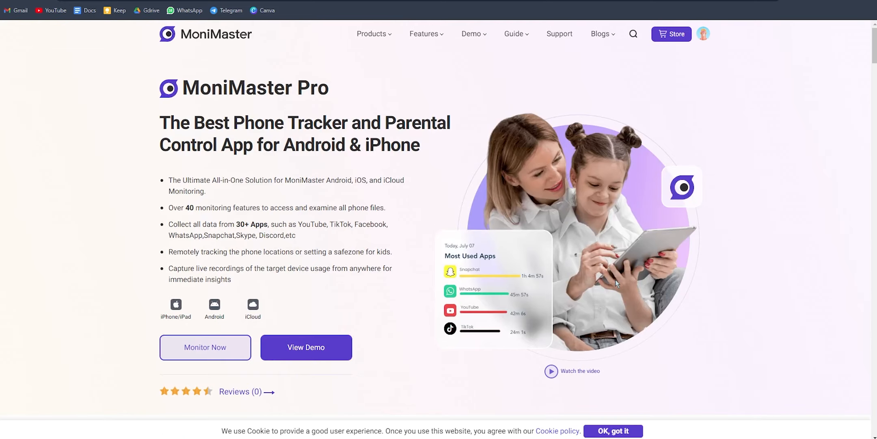
pyautogui.click(205, 346)
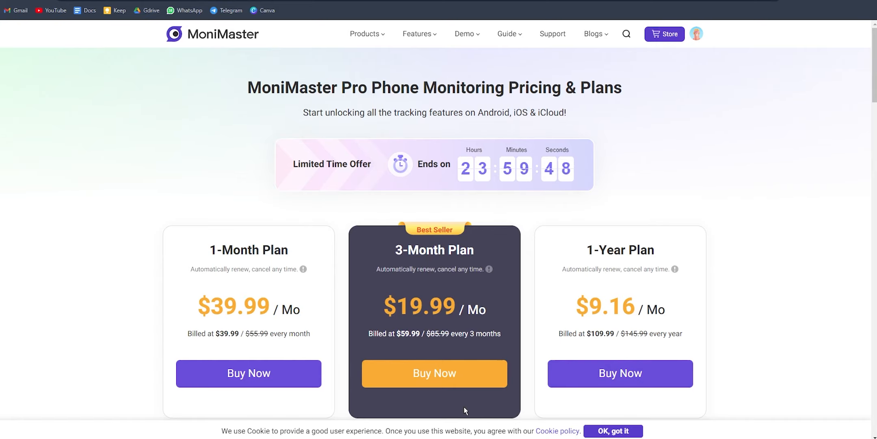
# Scroll through the MoniMaster Pro monthly, 3-month and yearly plans
pyautogui.scroll(-3)
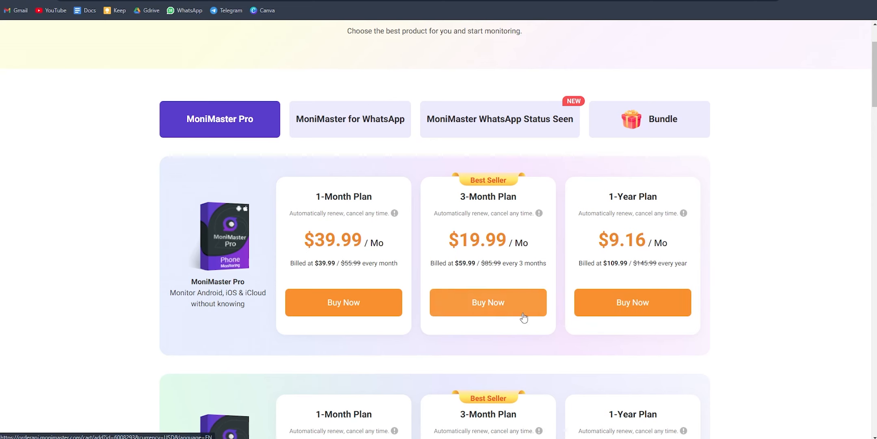
# Buy the 3-Month MoniMaster Pro plan and choose Android as the device type
pyautogui.click(488, 303)
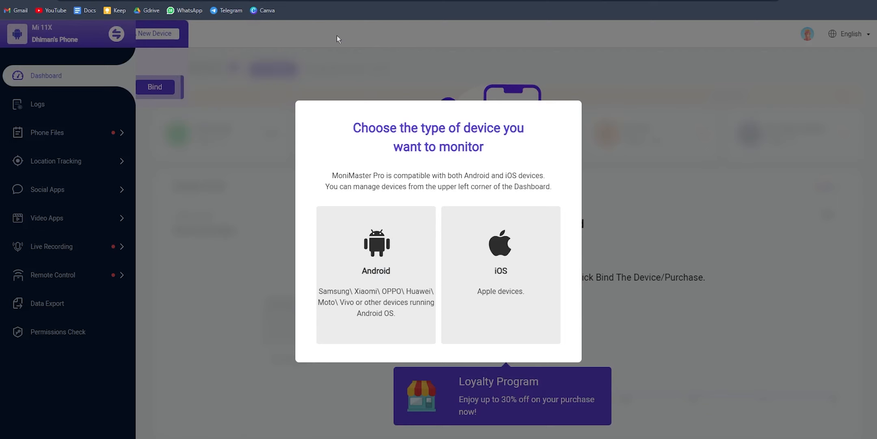
pyautogui.click(375, 274)
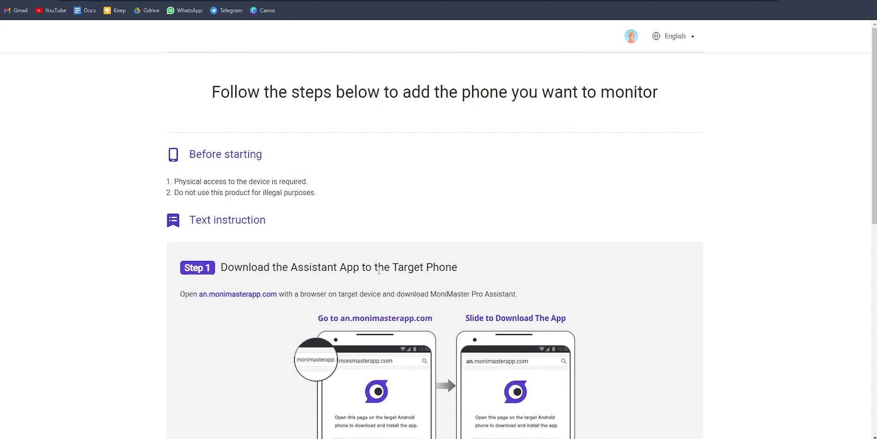
pyautogui.scroll(-3)
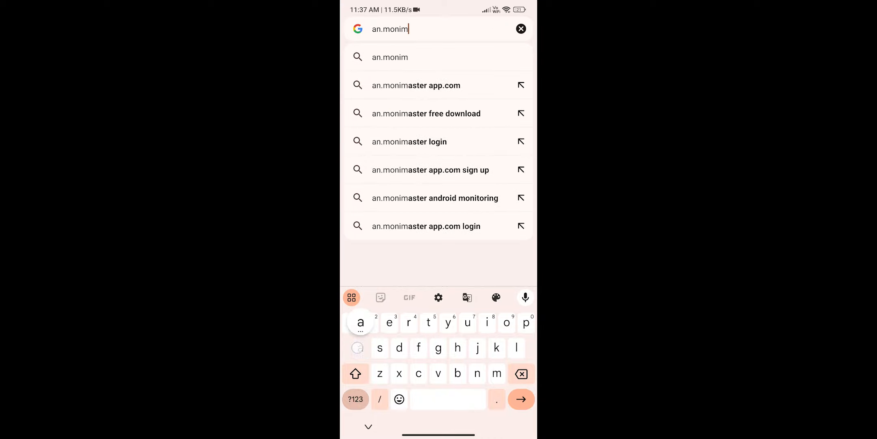
# Install the assistant from an.monimasterapp.com, accept the licence, and enter the login email
pyautogui.click(416, 85)
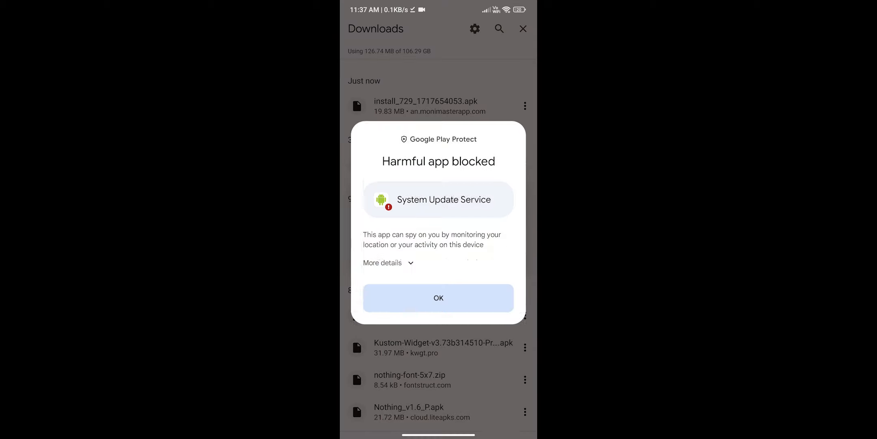
pyautogui.click(438, 297)
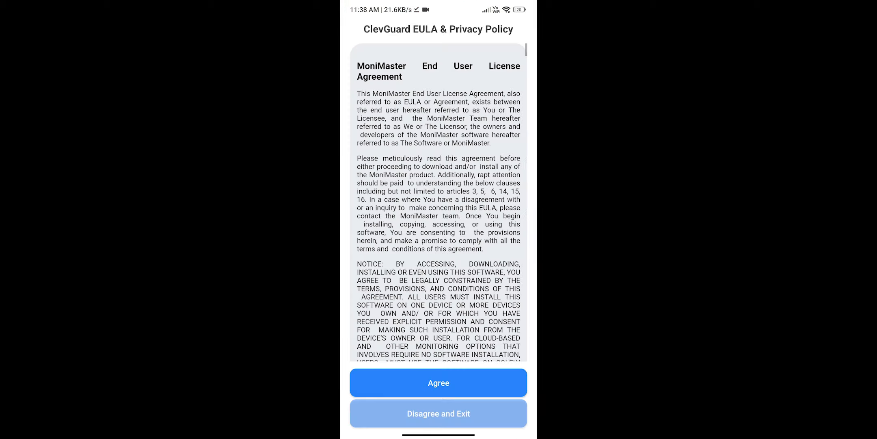
pyautogui.click(439, 383)
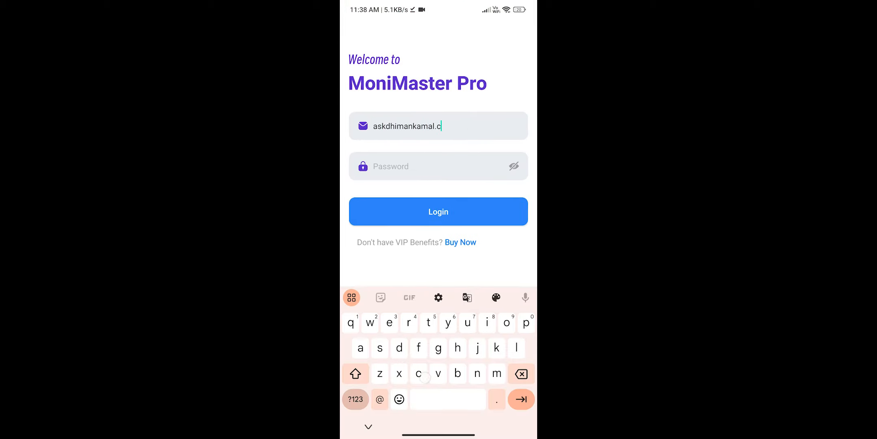
pyautogui.click(438, 212)
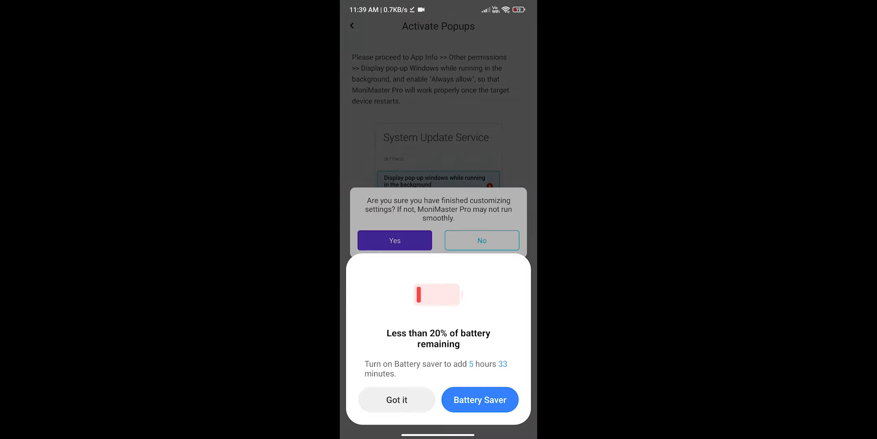
# Grant pop-up, System Update Service accessibility and notification access, then continue to Task Manager
pyautogui.click(394, 240)
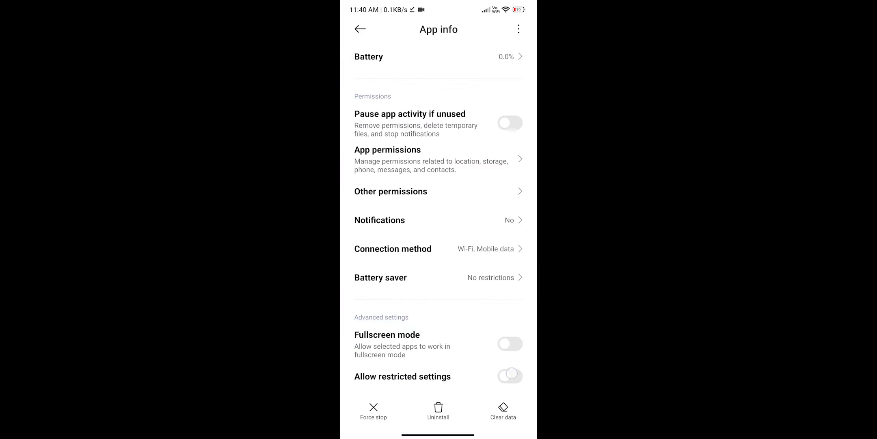
pyautogui.click(360, 28)
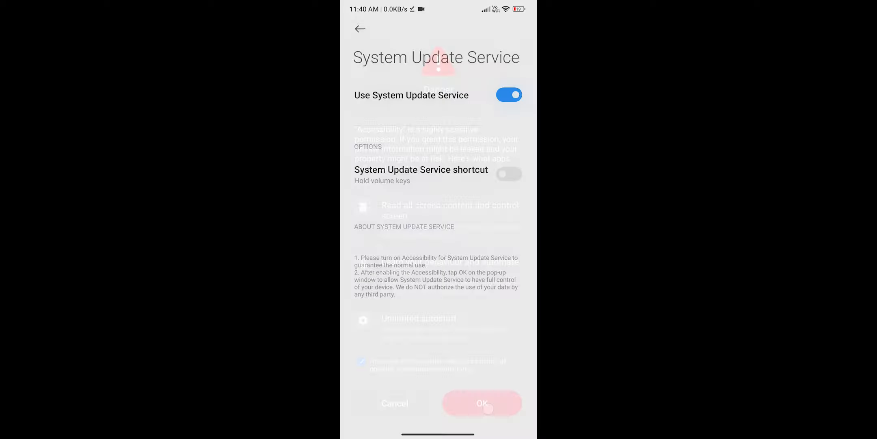
pyautogui.click(482, 403)
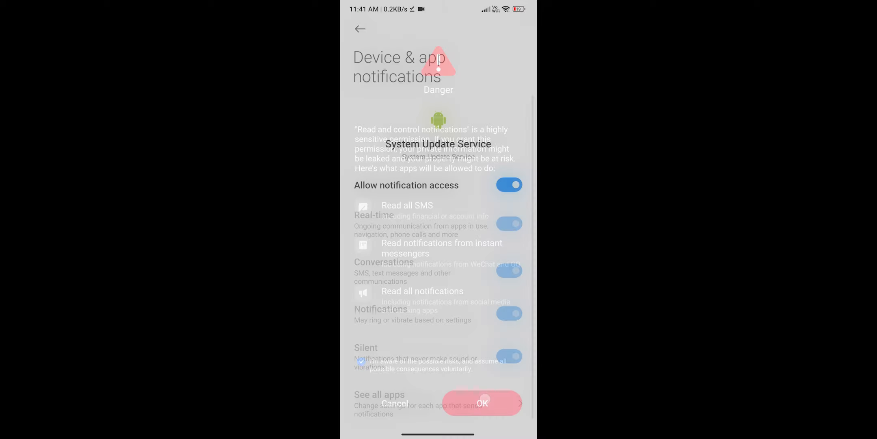
pyautogui.click(481, 403)
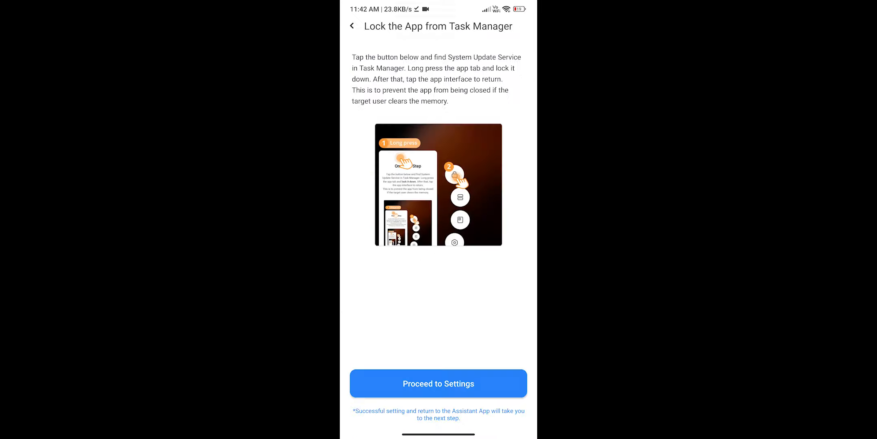
pyautogui.click(438, 383)
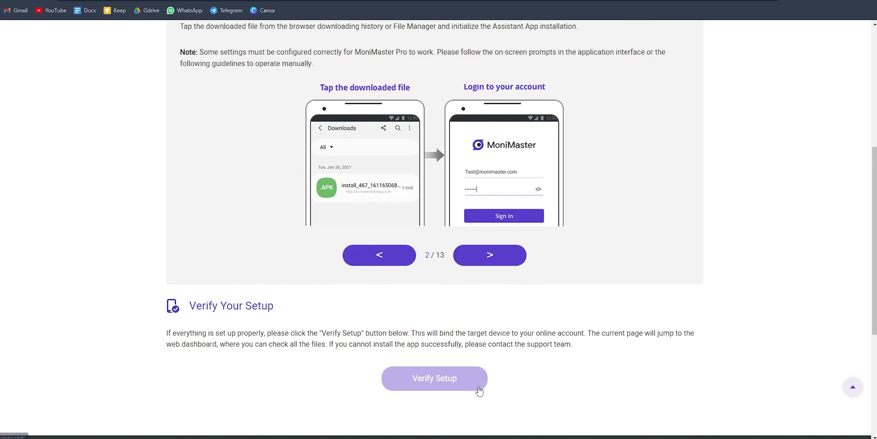
# Verify setup and scroll the Mi 11X dashboard to Last Known Location and Recent Screenshots
pyautogui.click(435, 378)
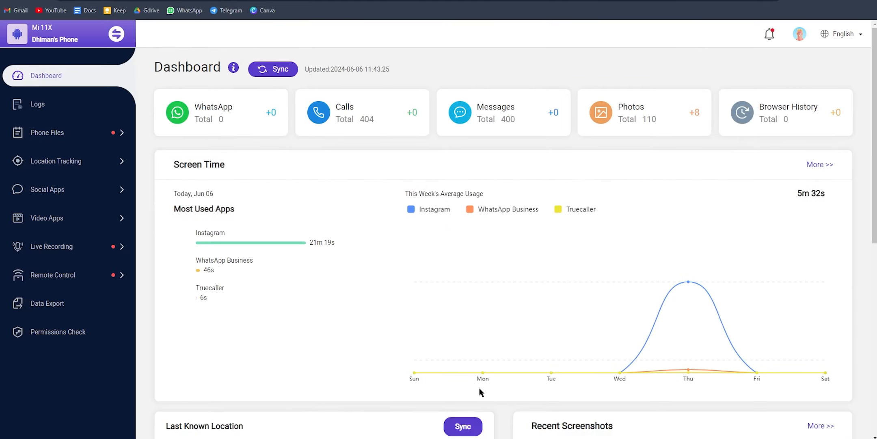
pyautogui.moveTo(413, 372)
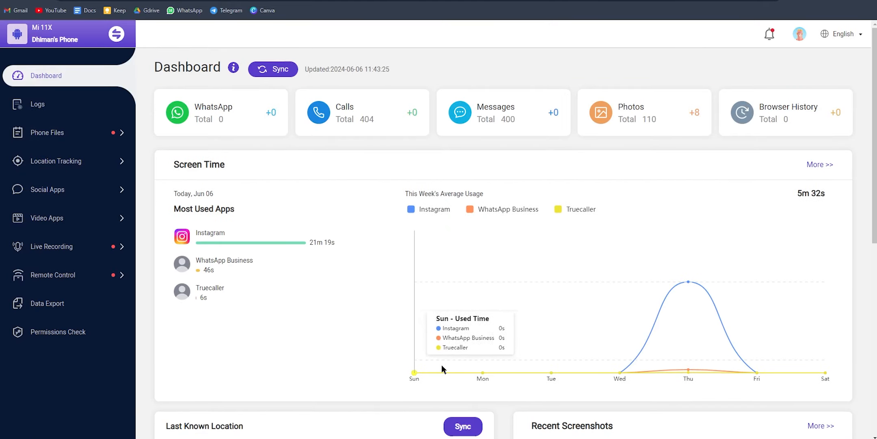
pyautogui.moveTo(551, 372)
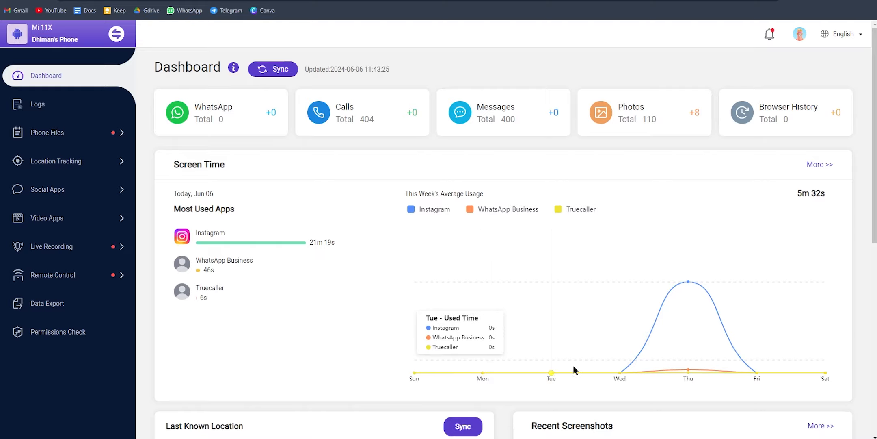
pyautogui.moveTo(755, 371)
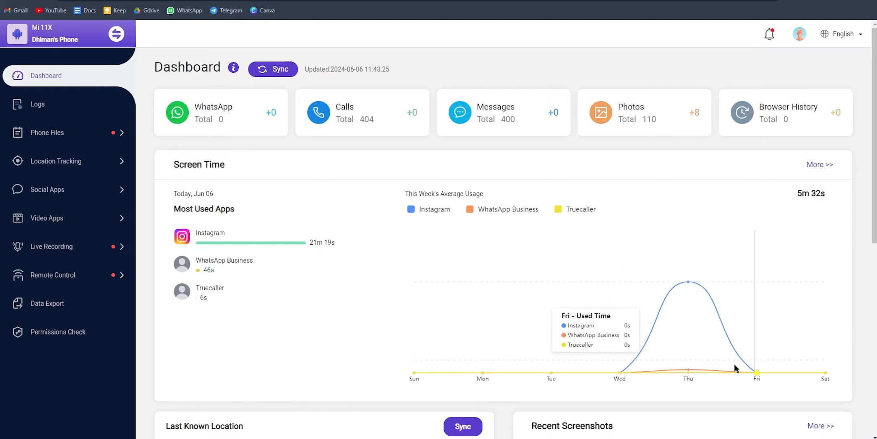
pyautogui.scroll(-3)
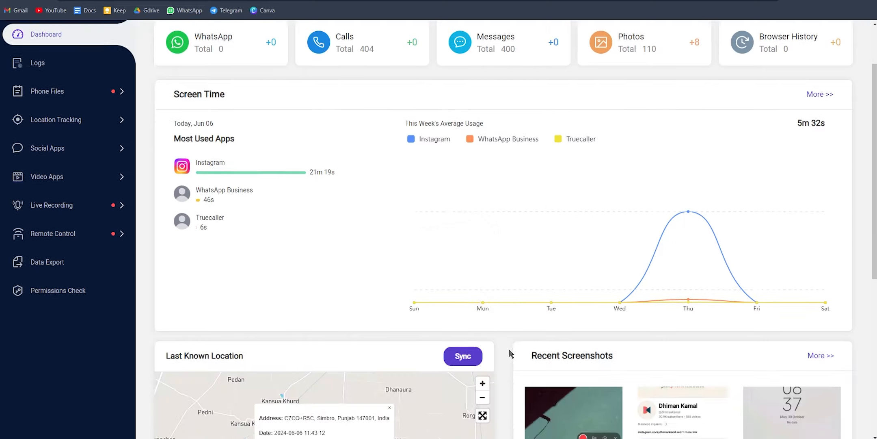
pyautogui.scroll(-3)
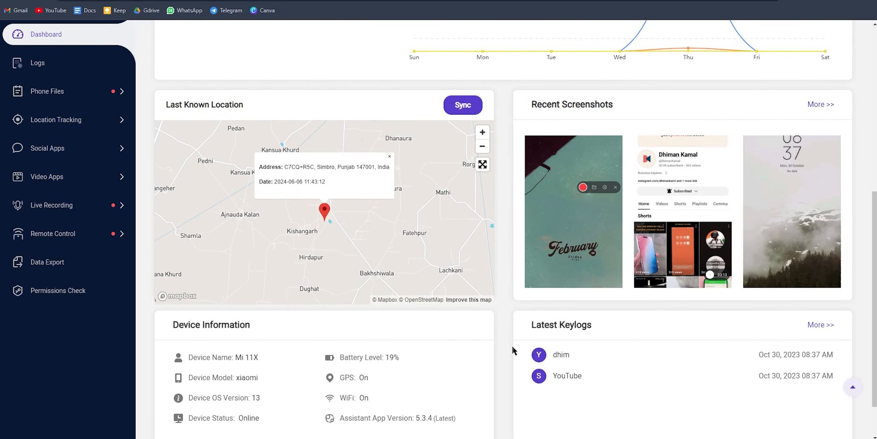
pyautogui.scroll(3)
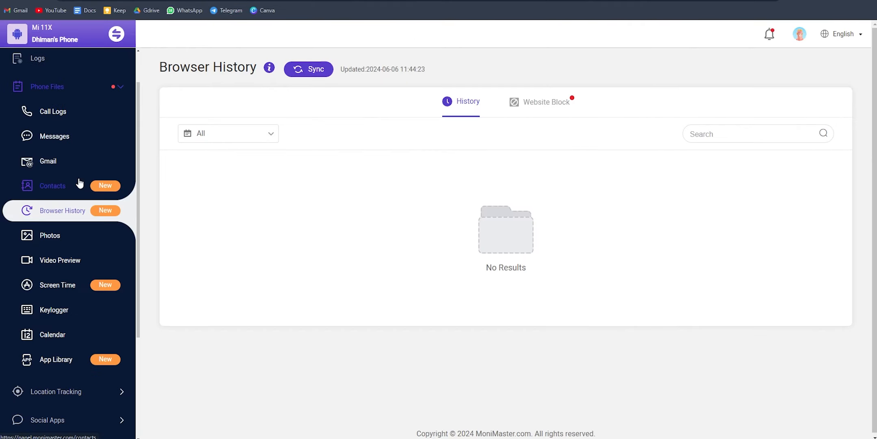
# View the phone's Facebook activity and Live Screen pages from the dashboard sidebar
pyautogui.click(50, 235)
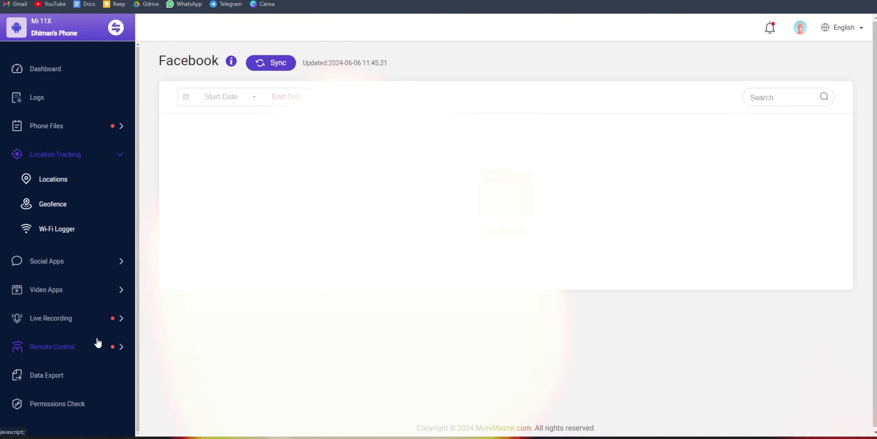
pyautogui.click(50, 317)
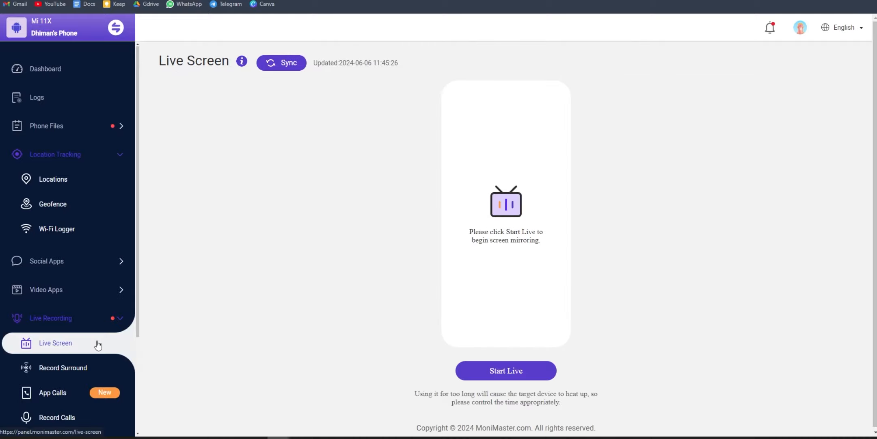
pyautogui.click(505, 371)
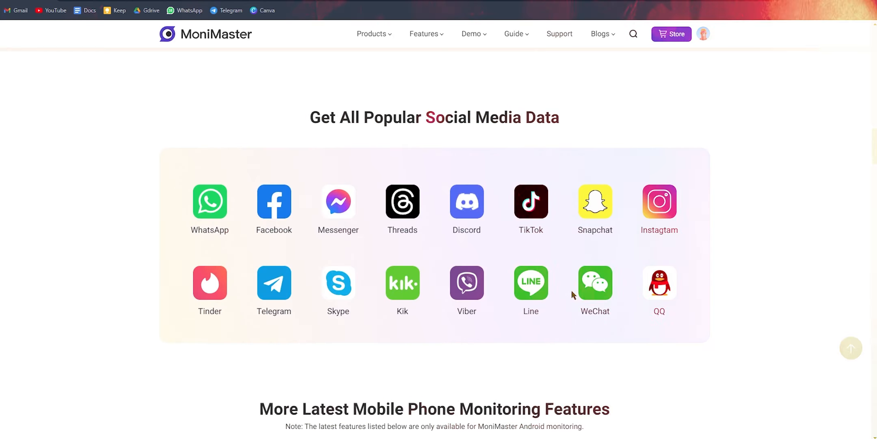
# Scroll the website down to the Android & iPhone Support section
pyautogui.scroll(-3)
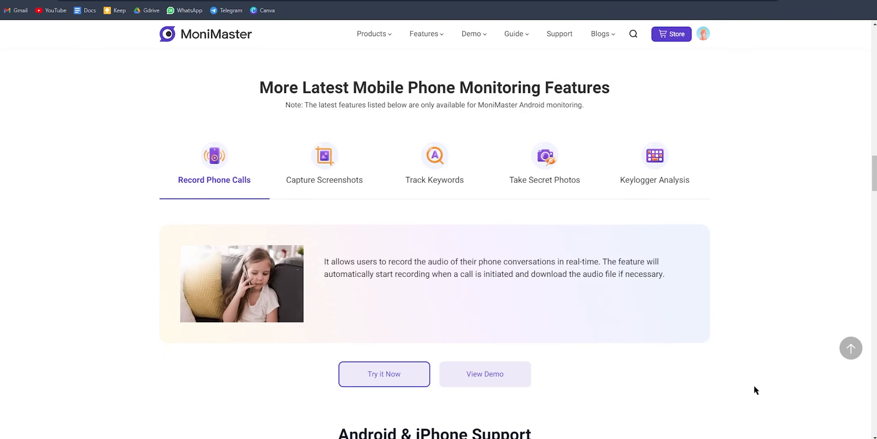
pyautogui.scroll(-3)
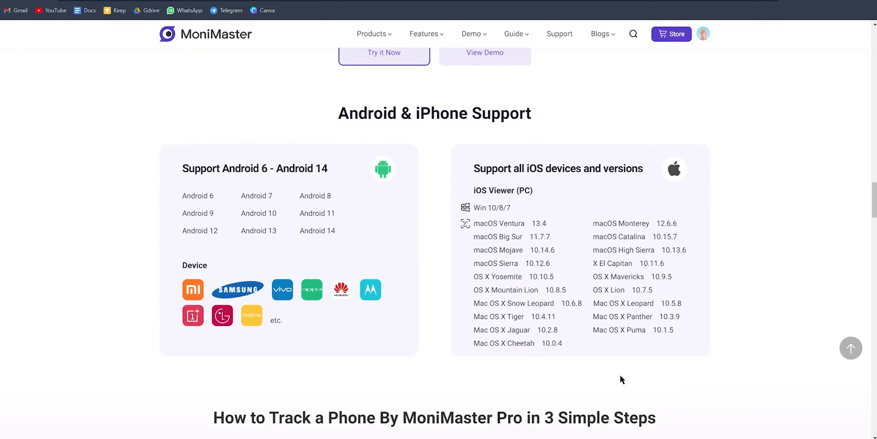
pyautogui.scroll(-3)
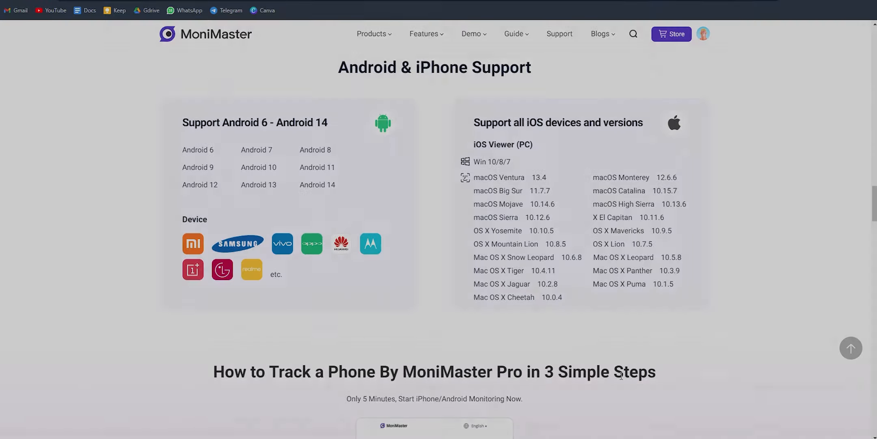